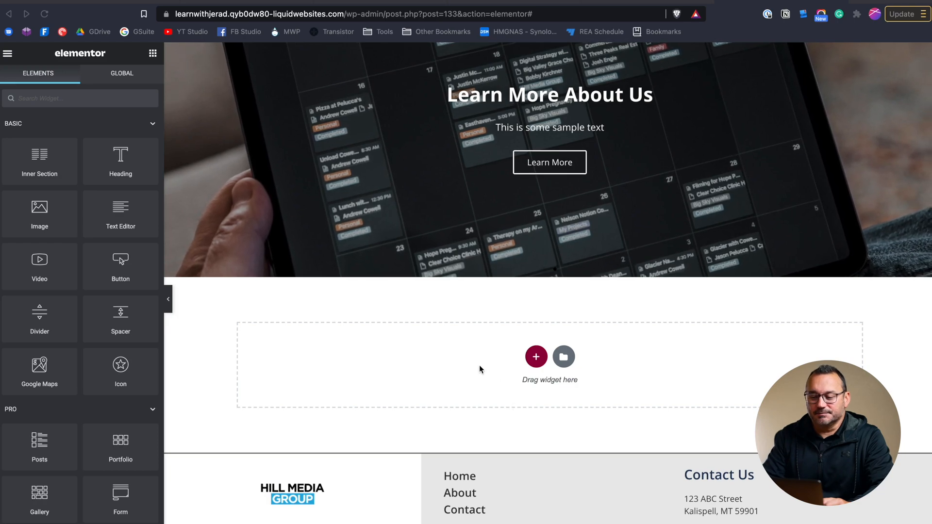
- Open Elementor's Site Settings from the hamburger menu and go to Global Colors
{"action": "scroll", "scroll_direction": "up", "scroll_amount": 3}
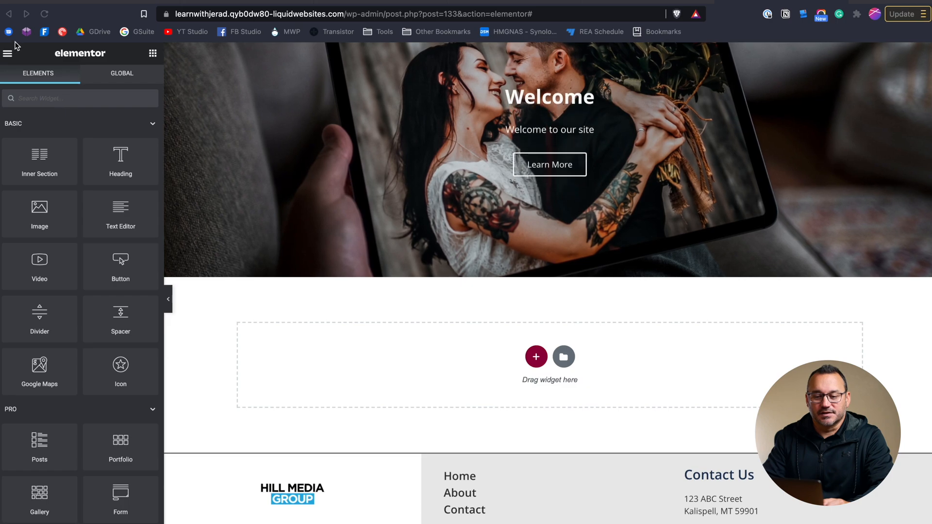
{"action": "left_click", "coordinate": [7, 52]}
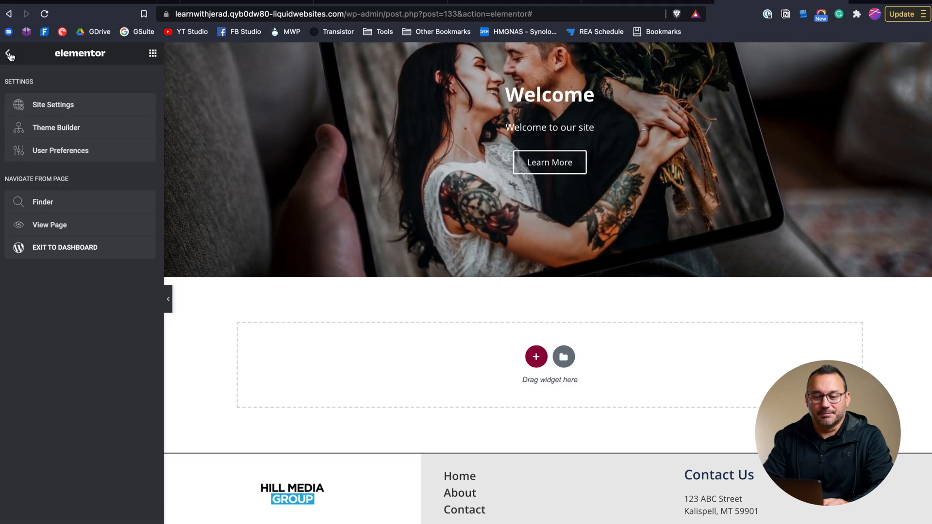
{"action": "left_click", "coordinate": [53, 104]}
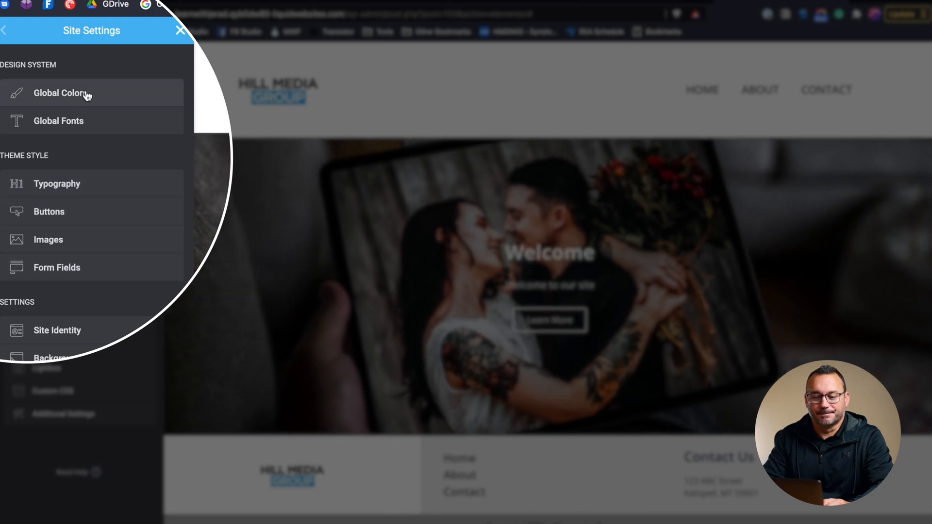
{"action": "left_click", "coordinate": [59, 93]}
{"action": "type", "text": "adobe"}
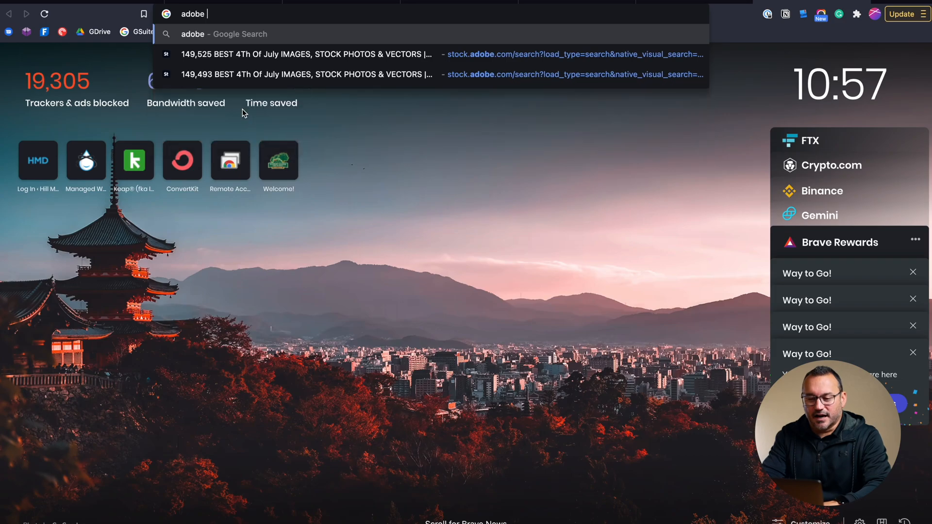
- Search the web for 'adobe kuler' and open the Adobe Color result
{"action": "type", "text": "kul"}
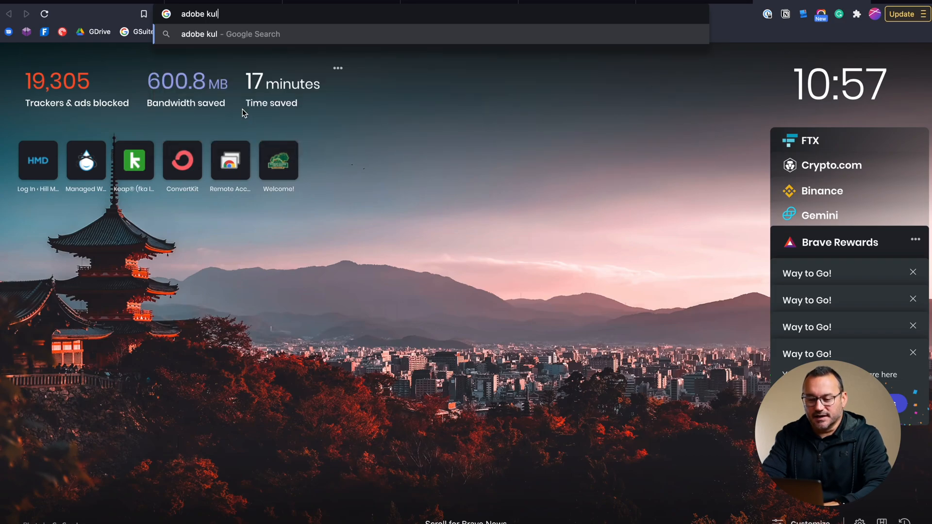
{"action": "key", "text": "Enter"}
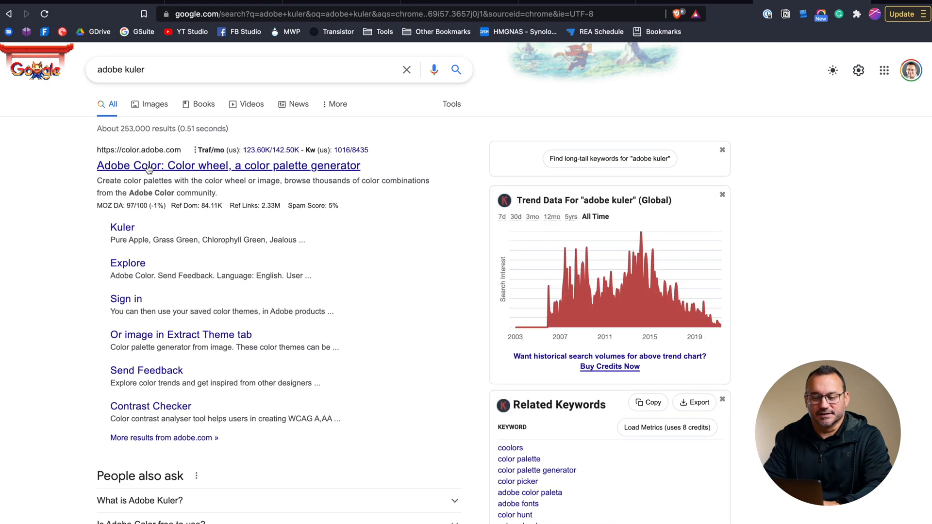
{"action": "left_click", "coordinate": [228, 165]}
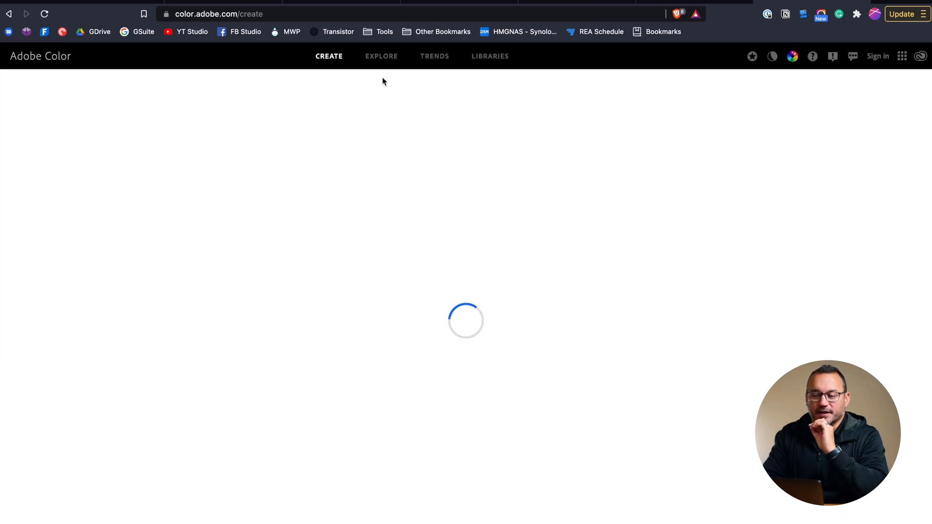
- Search Adobe Color's community Explore palettes for 'blue'
{"action": "left_click", "coordinate": [381, 56]}
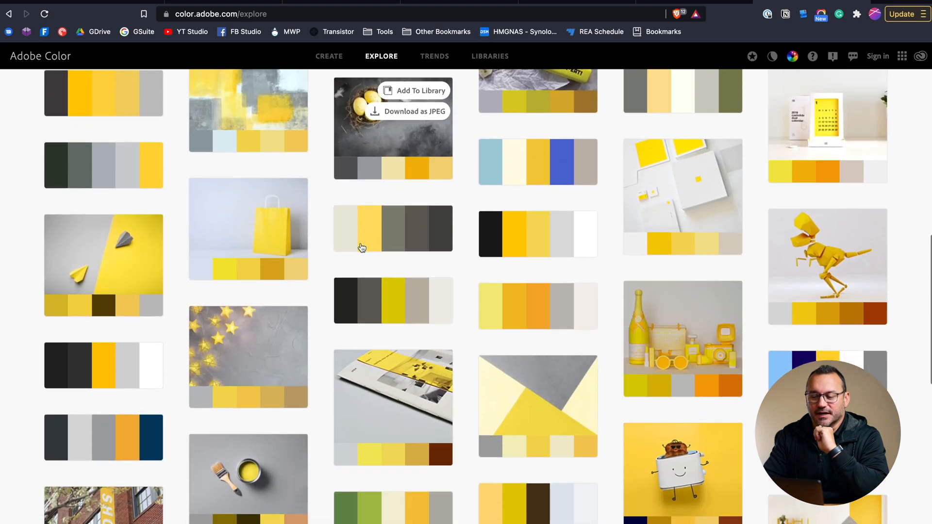
{"action": "scroll", "scroll_direction": "down", "scroll_amount": 3}
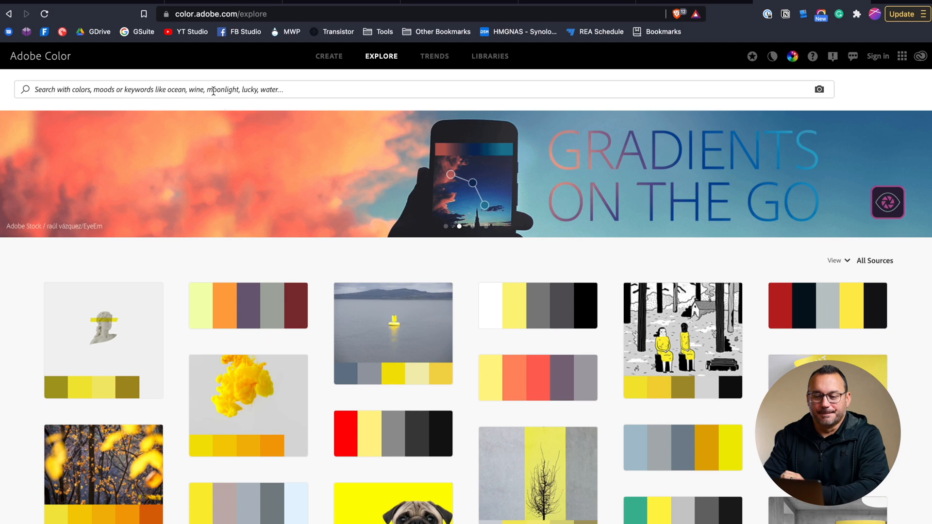
{"action": "type", "text": "blue"}
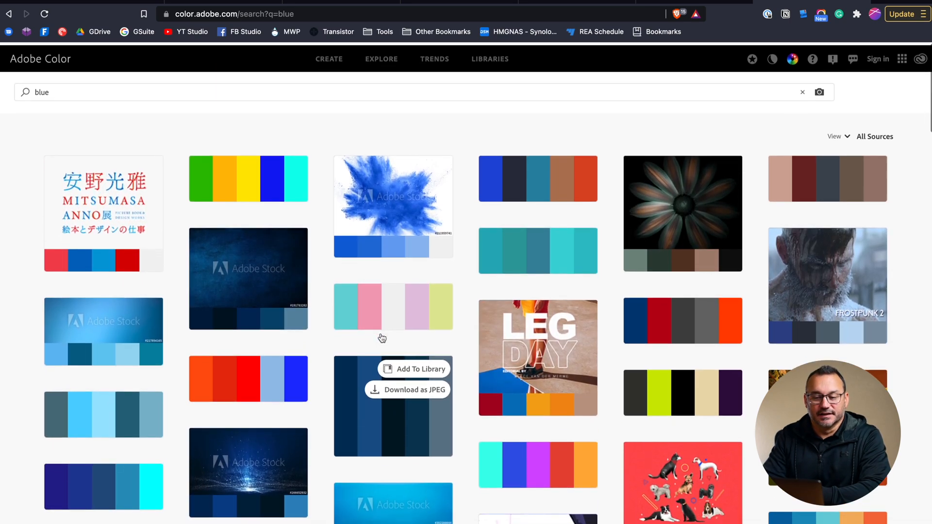
- Scroll the blue results and open the Copy of Deep Blue Door Logo palette
{"action": "scroll", "scroll_direction": "down", "scroll_amount": 3}
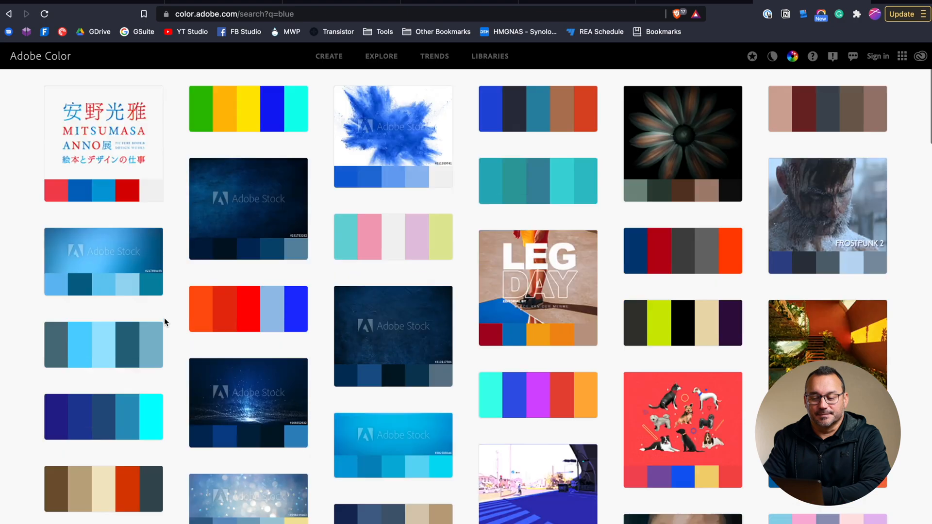
{"action": "scroll", "scroll_direction": "down", "scroll_amount": 3}
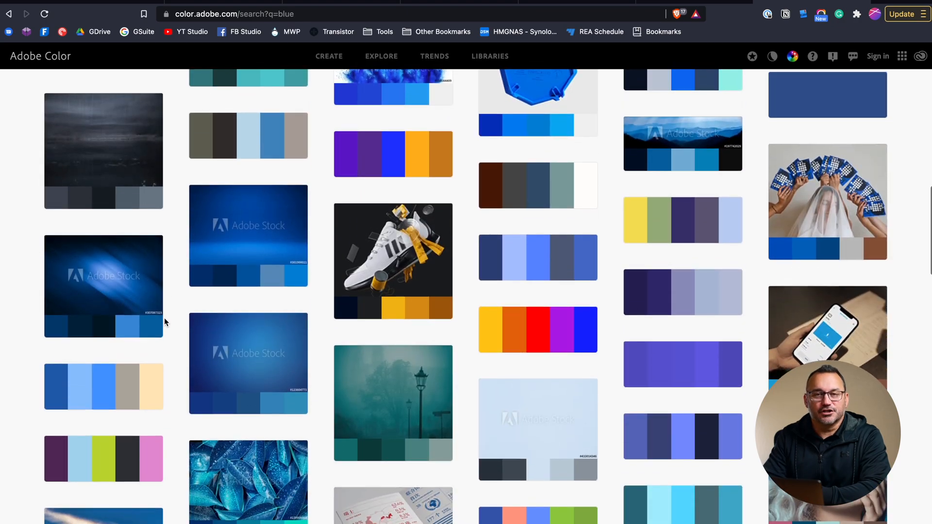
{"action": "scroll", "scroll_direction": "down", "scroll_amount": 3}
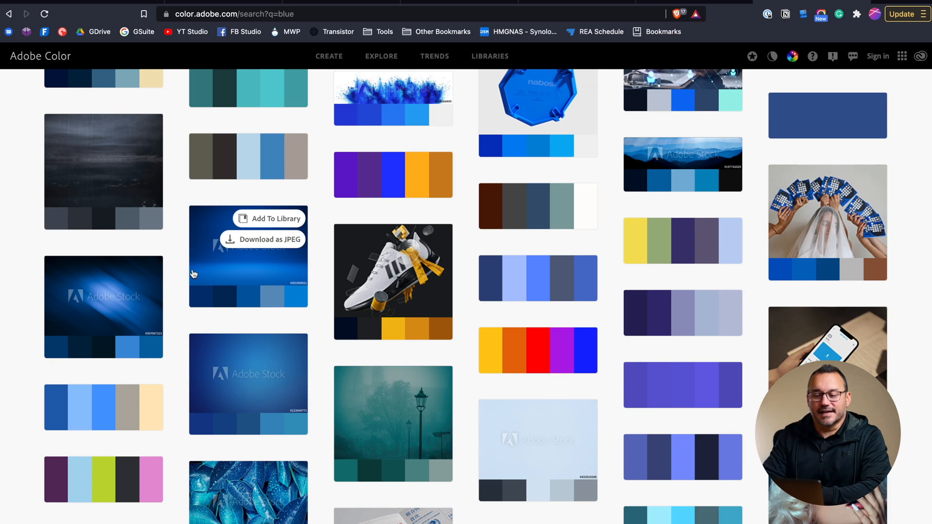
{"action": "left_click", "coordinate": [248, 256]}
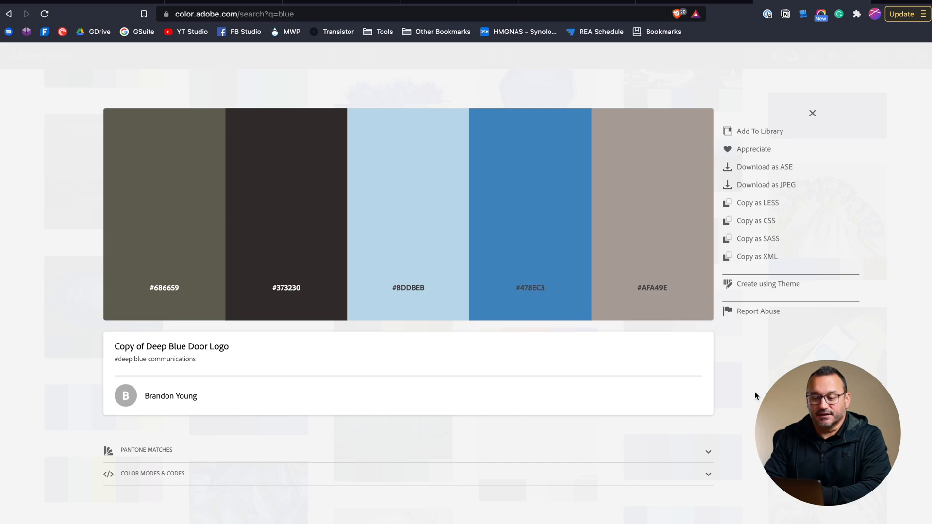
{"action": "mouse_move", "coordinate": [529, 291]}
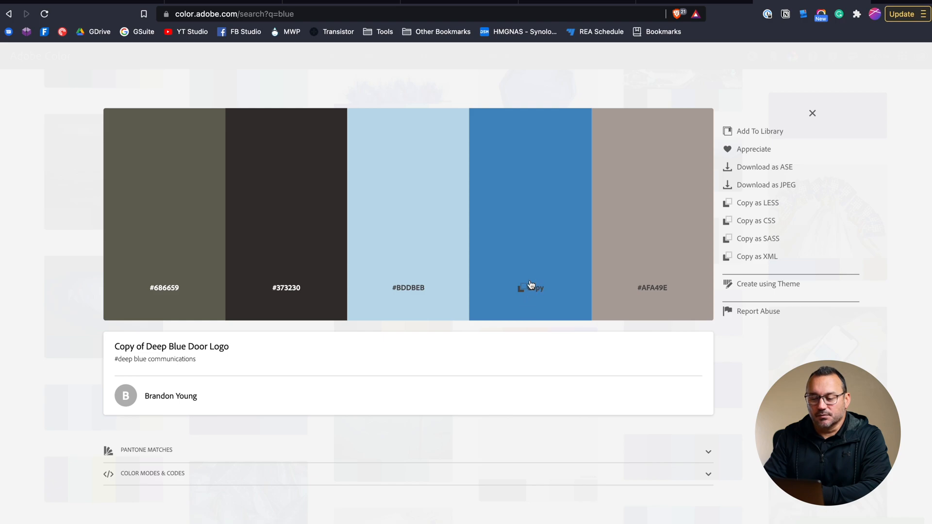
{"action": "mouse_move", "coordinate": [296, 109]}
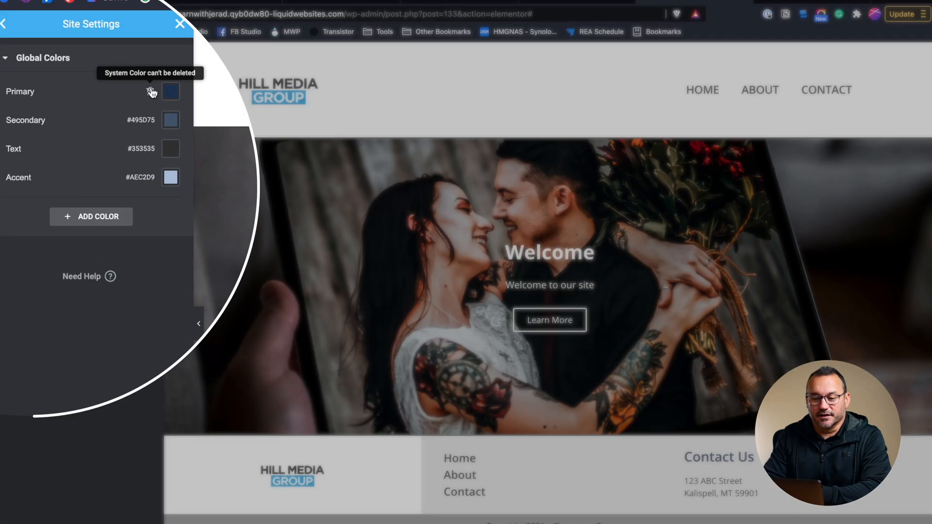
- Enter hex codes 478EC3, 686659, 373230 and BDDBEB for the four global colors, then Update
{"action": "left_click", "coordinate": [171, 91]}
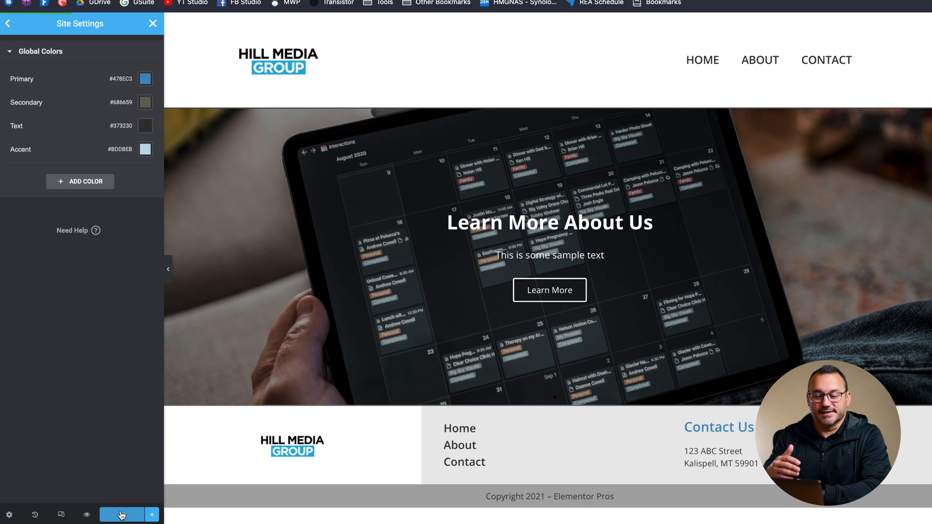
{"action": "left_click", "coordinate": [122, 514]}
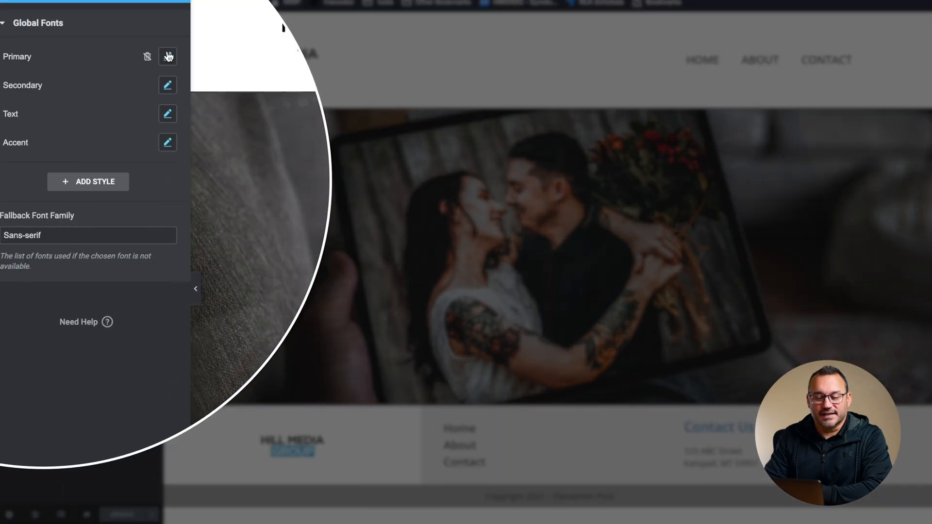
- Give the Primary global font size 30, weight 600 and uppercase transform, then Update
{"action": "left_click", "coordinate": [167, 56]}
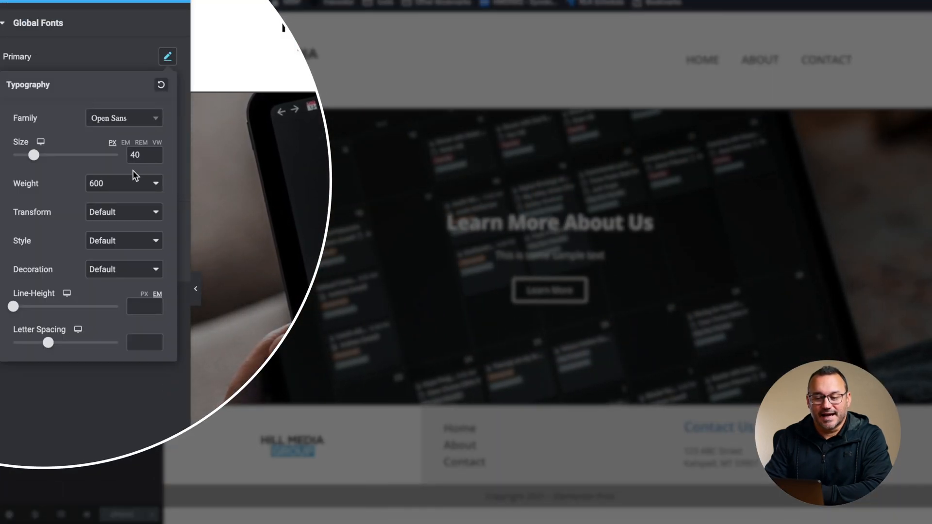
{"action": "left_click", "coordinate": [141, 154]}
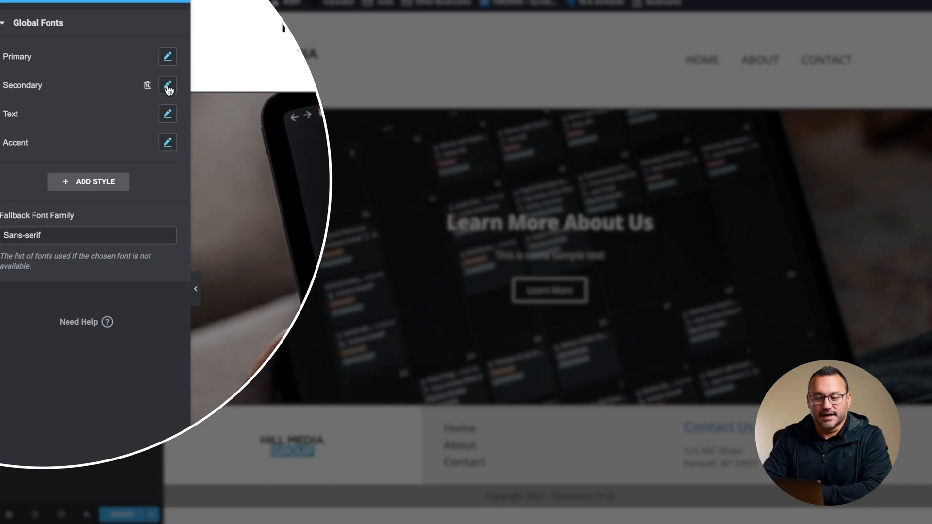
{"action": "left_click", "coordinate": [167, 85]}
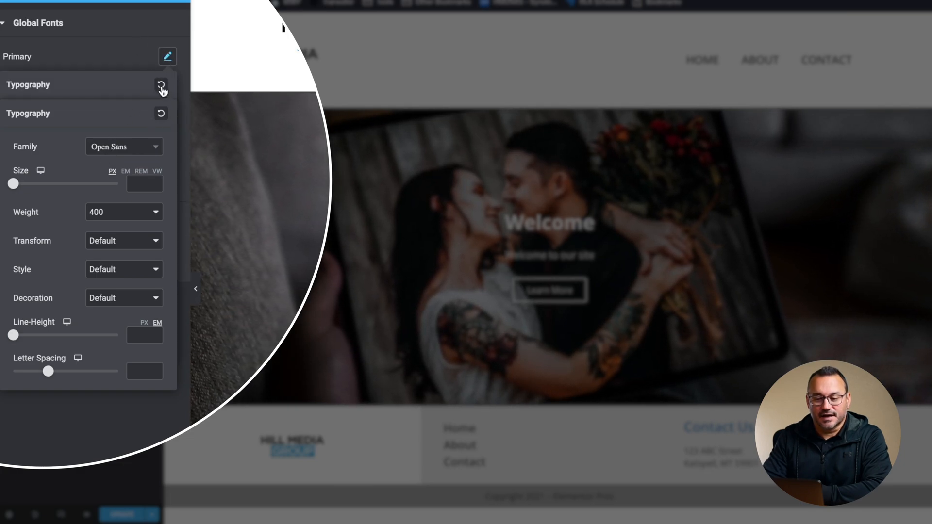
{"action": "left_click", "coordinate": [162, 86]}
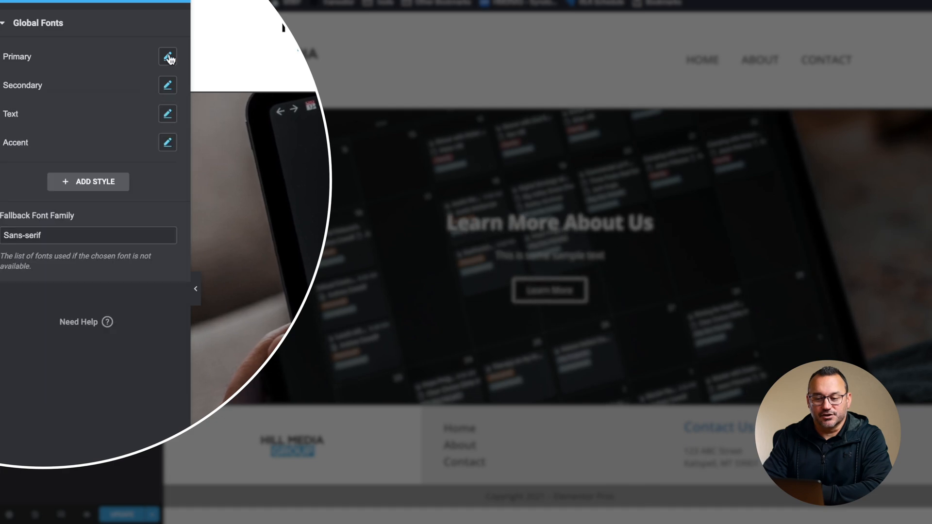
{"action": "left_click", "coordinate": [168, 56]}
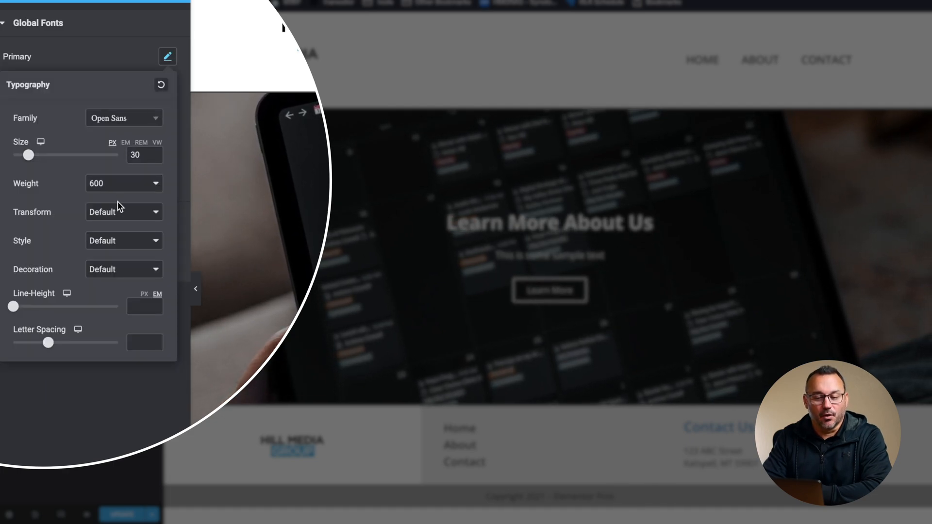
{"action": "left_click", "coordinate": [123, 212]}
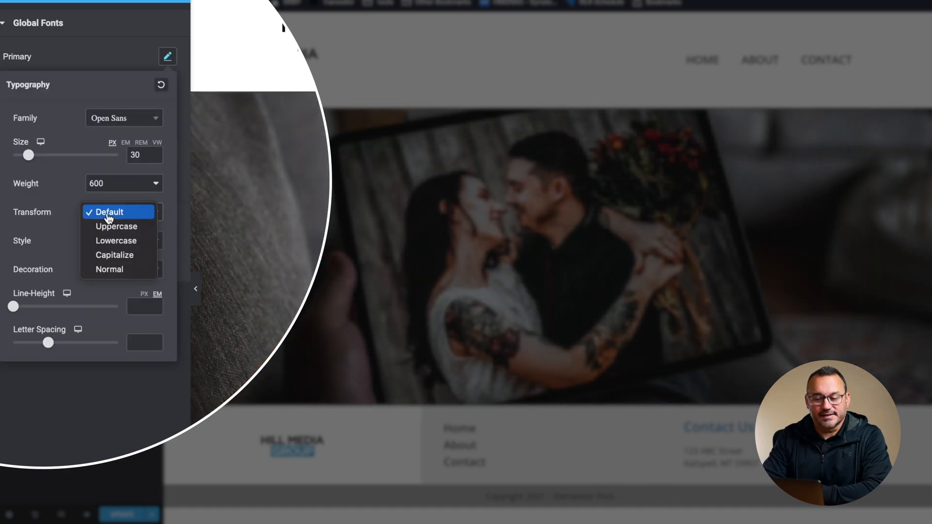
{"action": "left_click", "coordinate": [116, 226]}
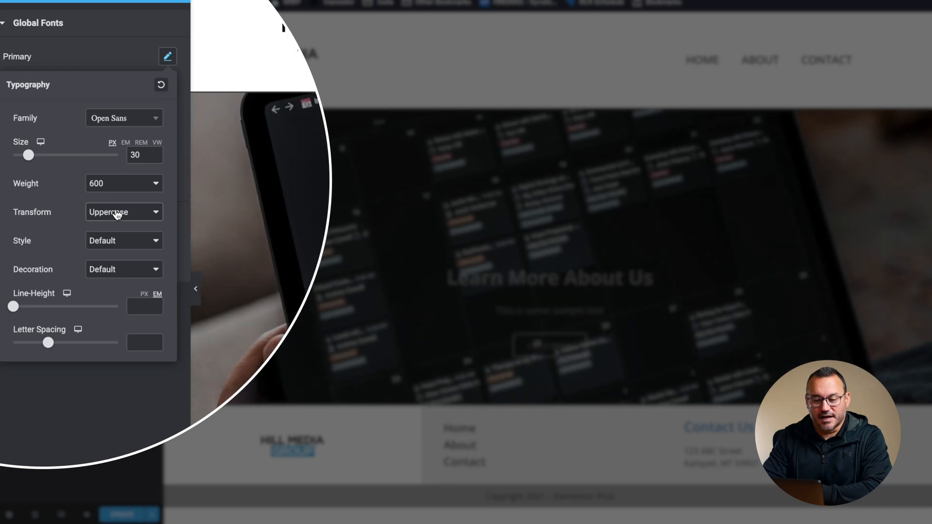
{"action": "left_click", "coordinate": [123, 212]}
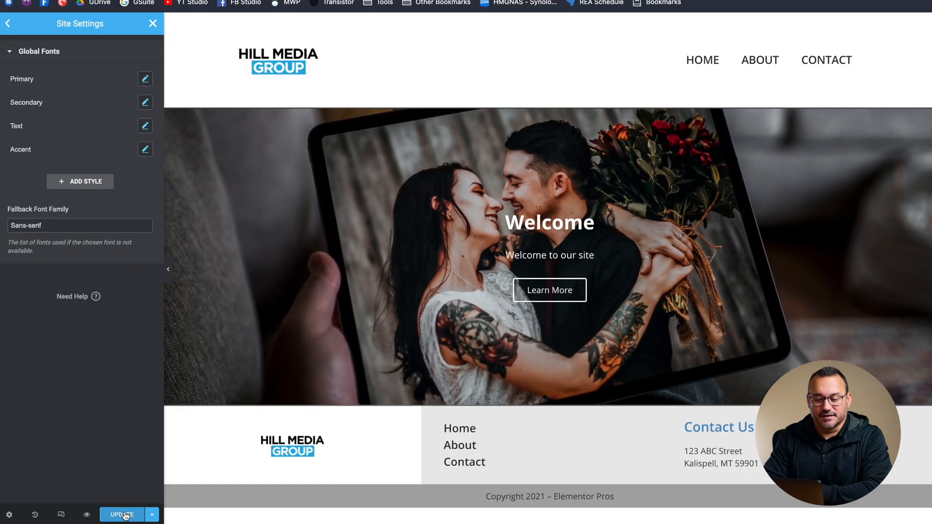
{"action": "left_click", "coordinate": [121, 514]}
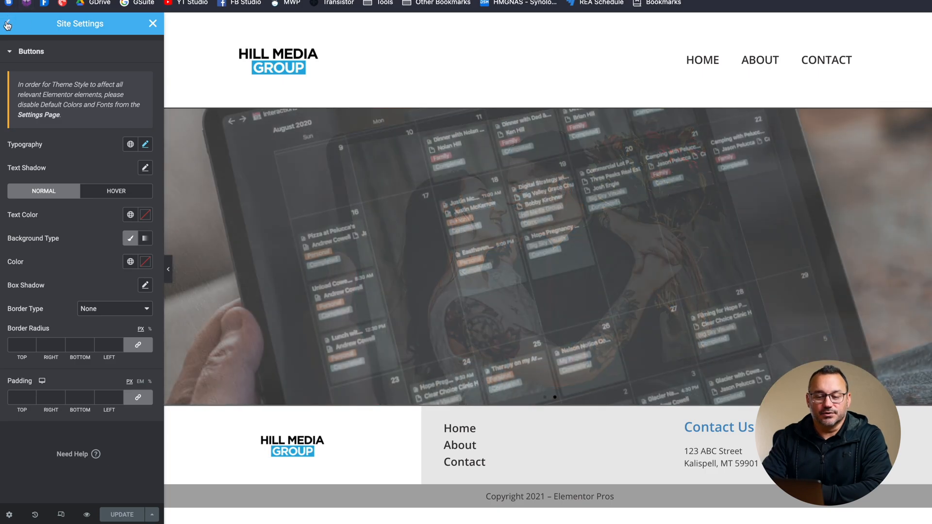
- Inspect the Buttons theme style's Normal and Hover states, then return to Site Settings
{"action": "left_click", "coordinate": [8, 23]}
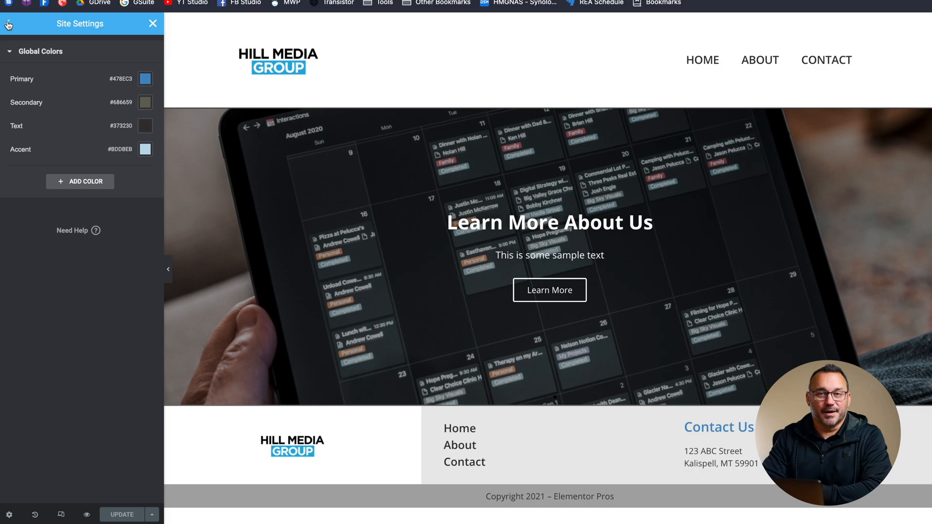
{"action": "left_click", "coordinate": [8, 23]}
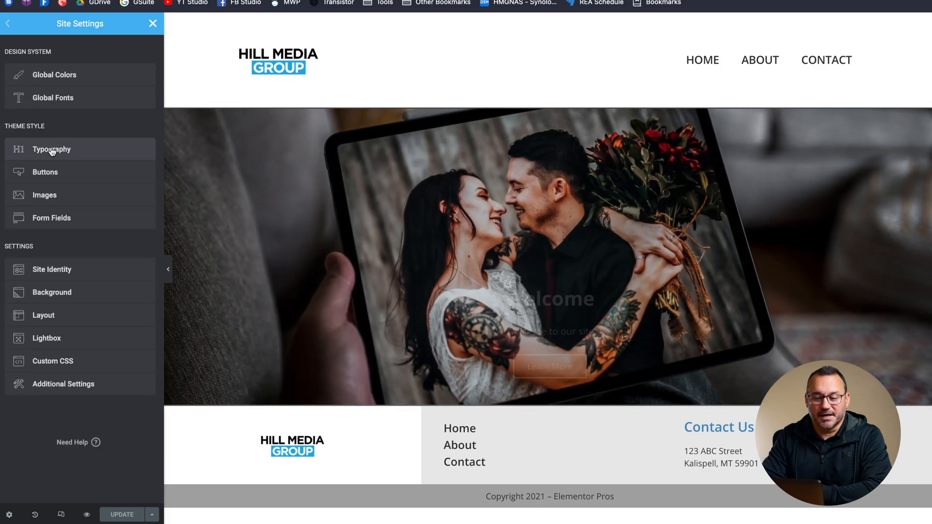
{"action": "left_click", "coordinate": [51, 149]}
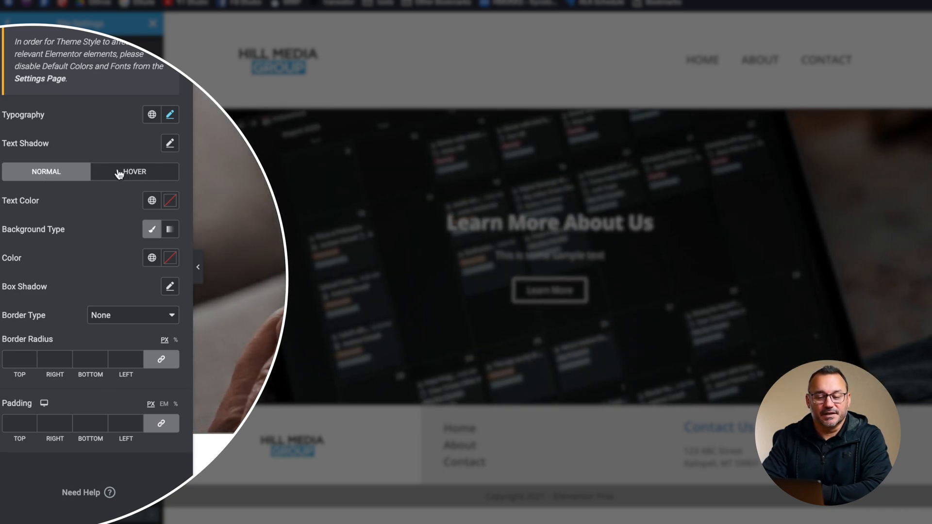
{"action": "left_click", "coordinate": [134, 171]}
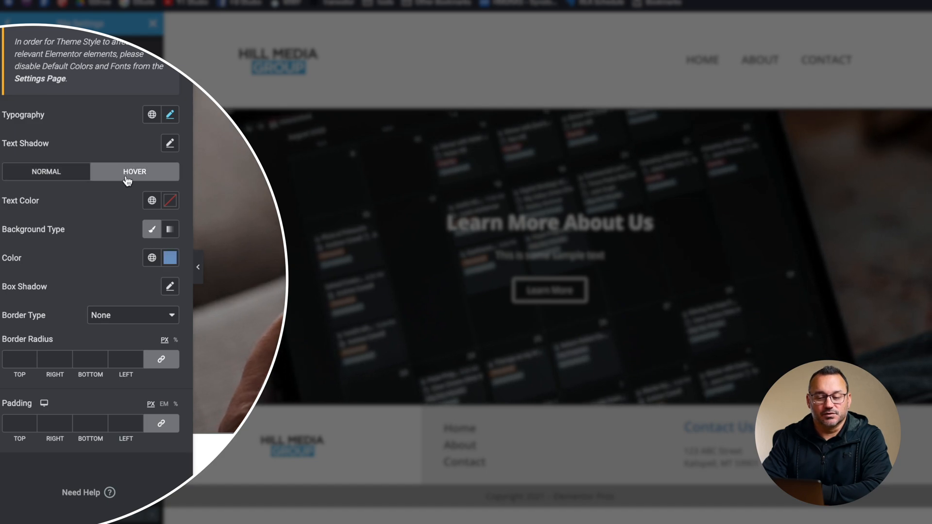
{"action": "left_click", "coordinate": [45, 172]}
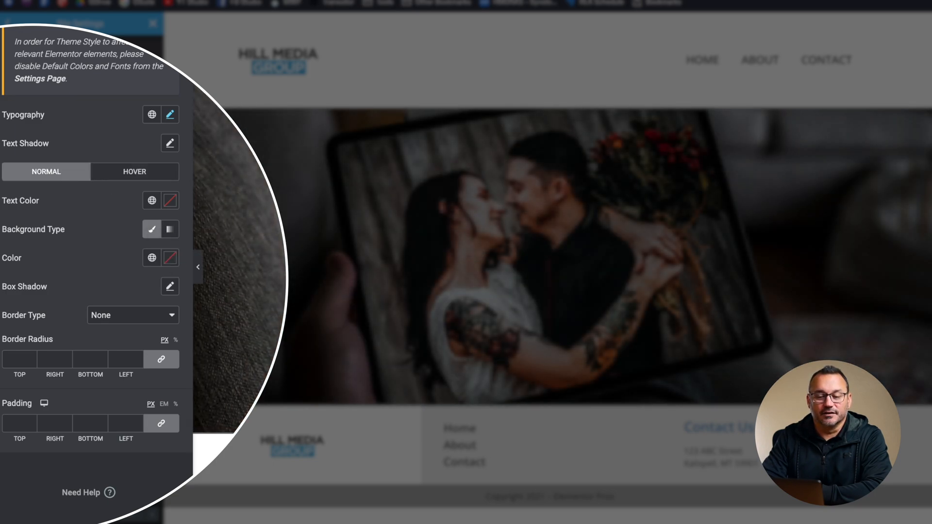
{"action": "left_click", "coordinate": [10, 24]}
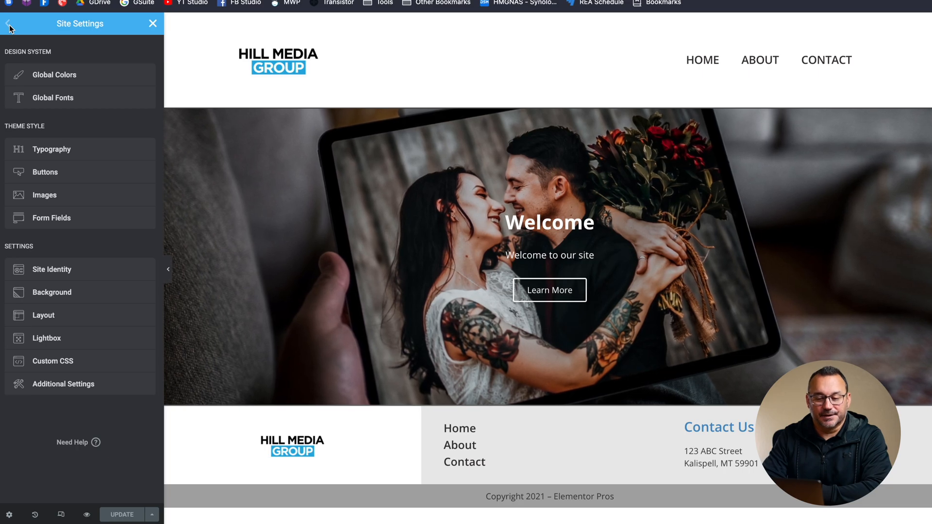
{"action": "left_click", "coordinate": [44, 194]}
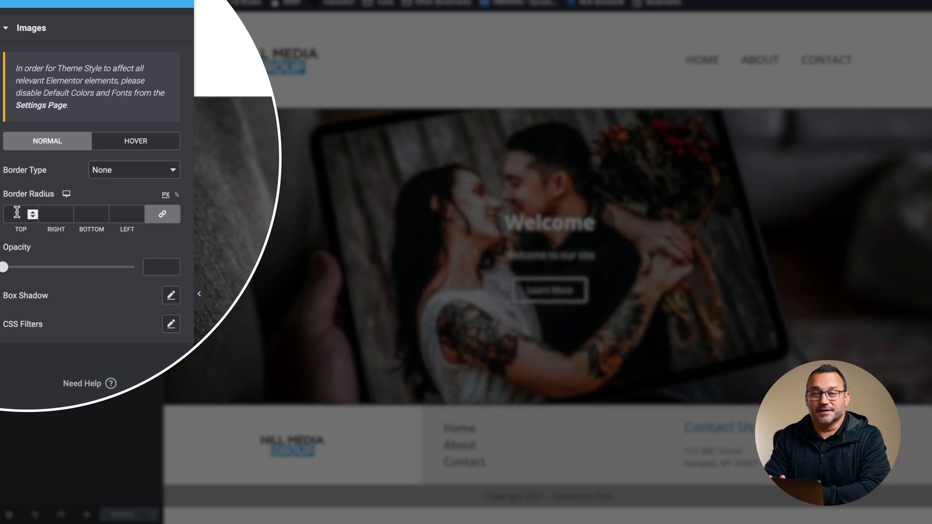
{"action": "left_click", "coordinate": [11, 23]}
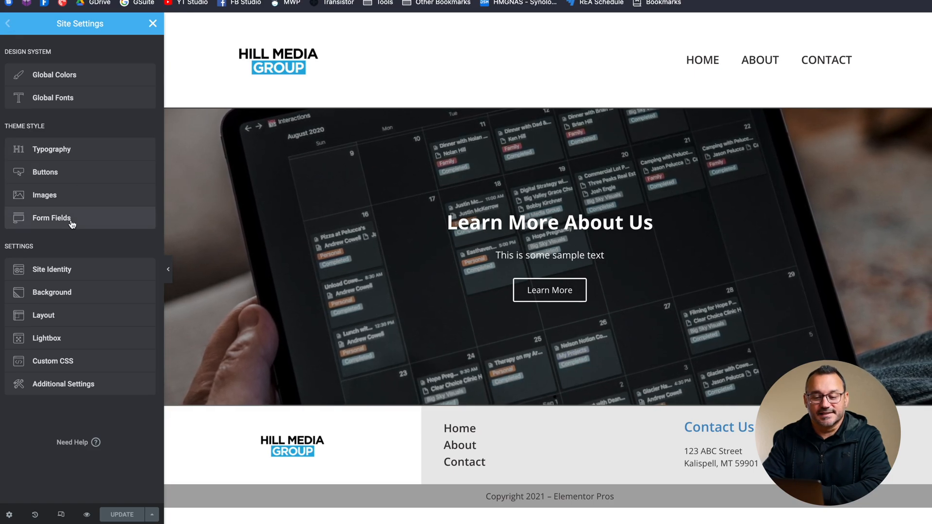
{"action": "left_click", "coordinate": [51, 218]}
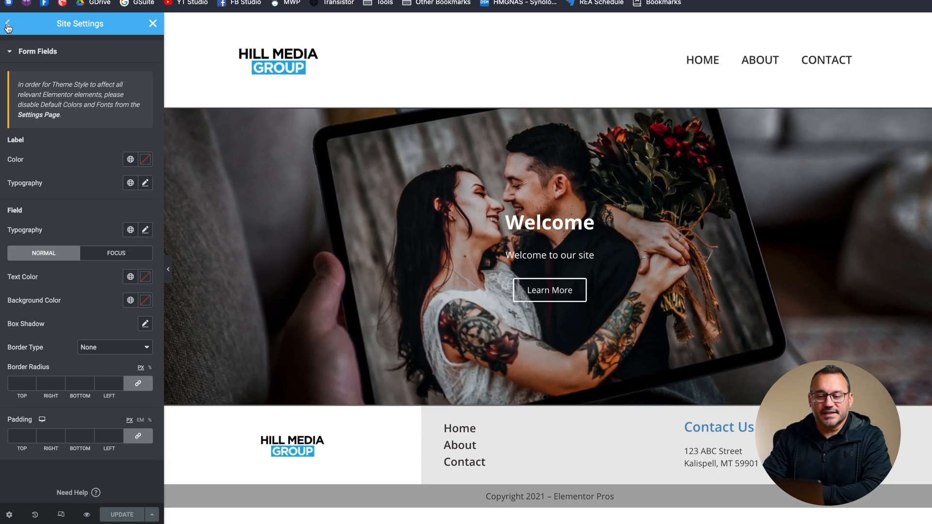
{"action": "left_click", "coordinate": [8, 24]}
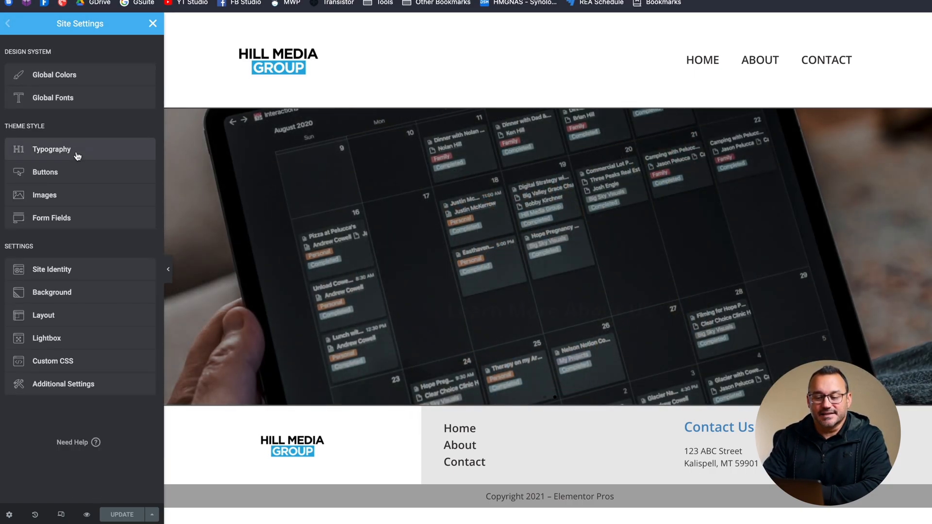